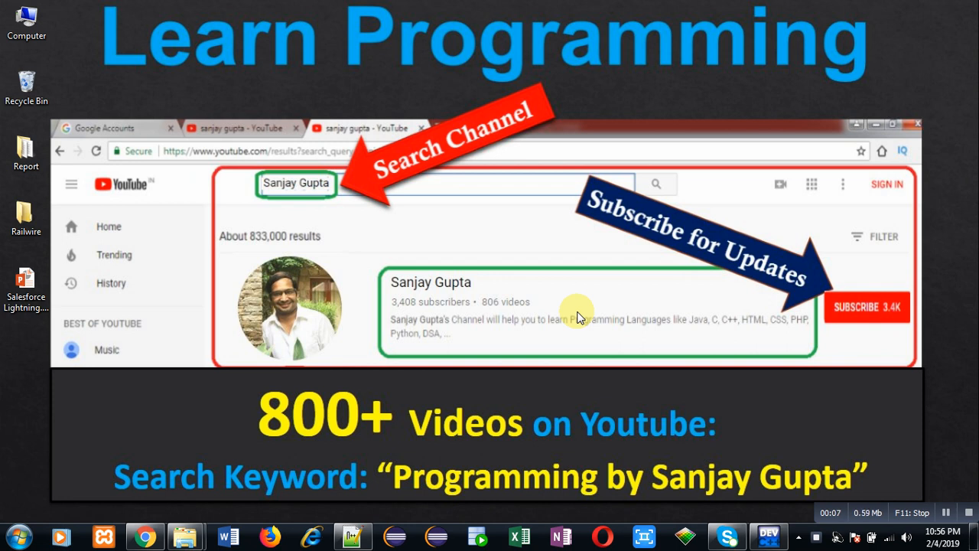
mouse_move(355, 436)
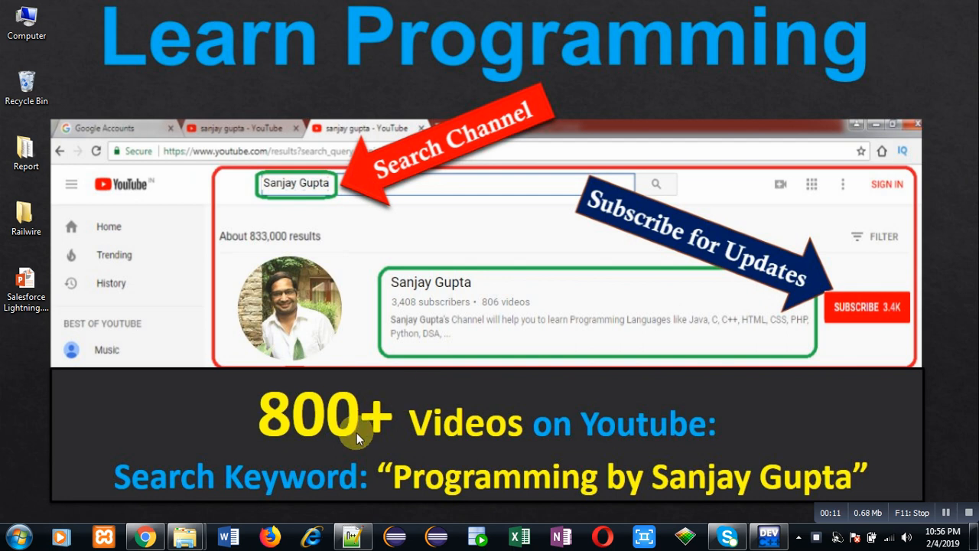
mouse_move(202, 508)
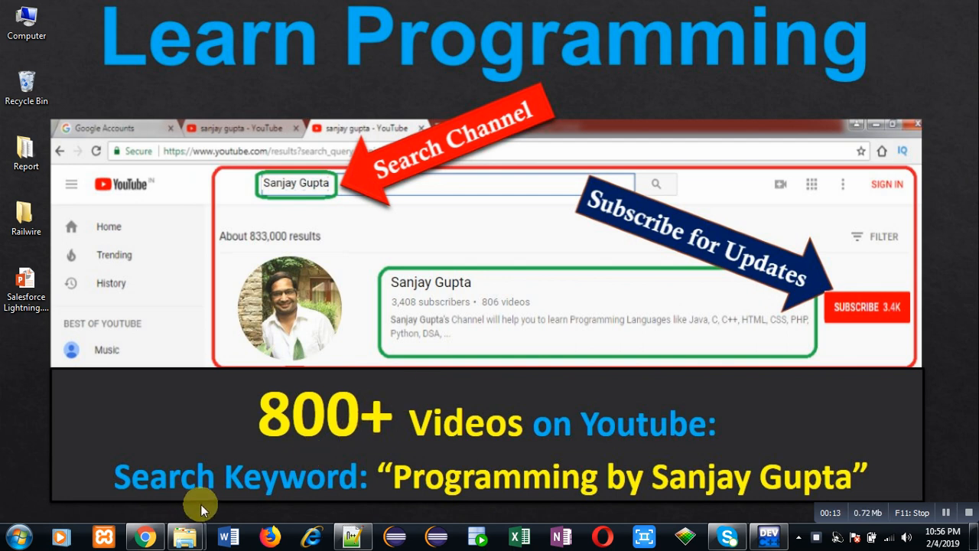
mouse_move(309, 511)
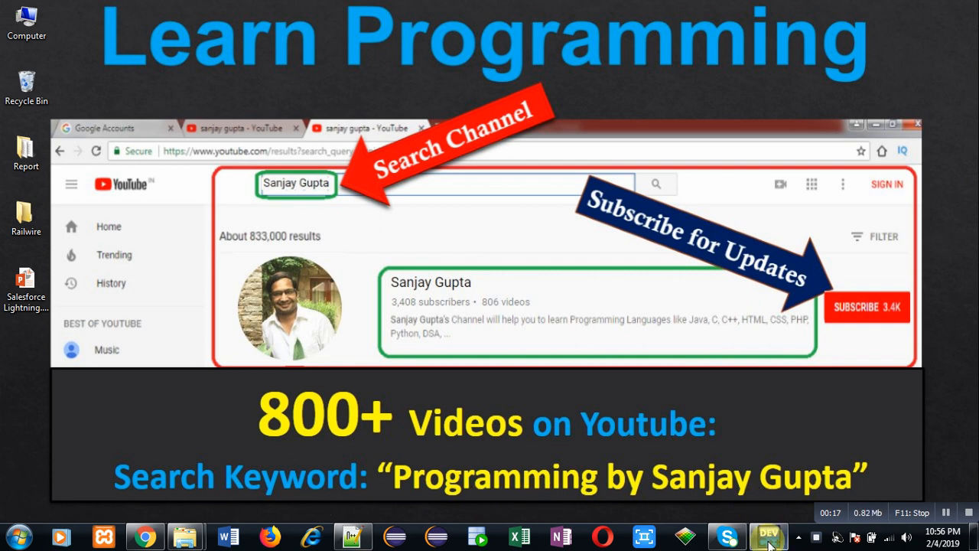
Step: Add #include<stdio.h> at the top of demo.c
left_click(768, 536)
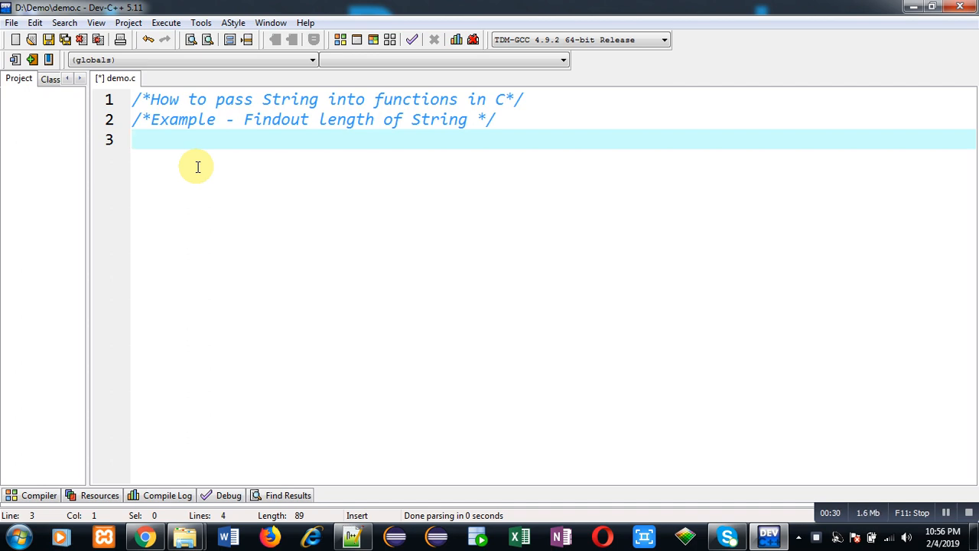
type("#includ")
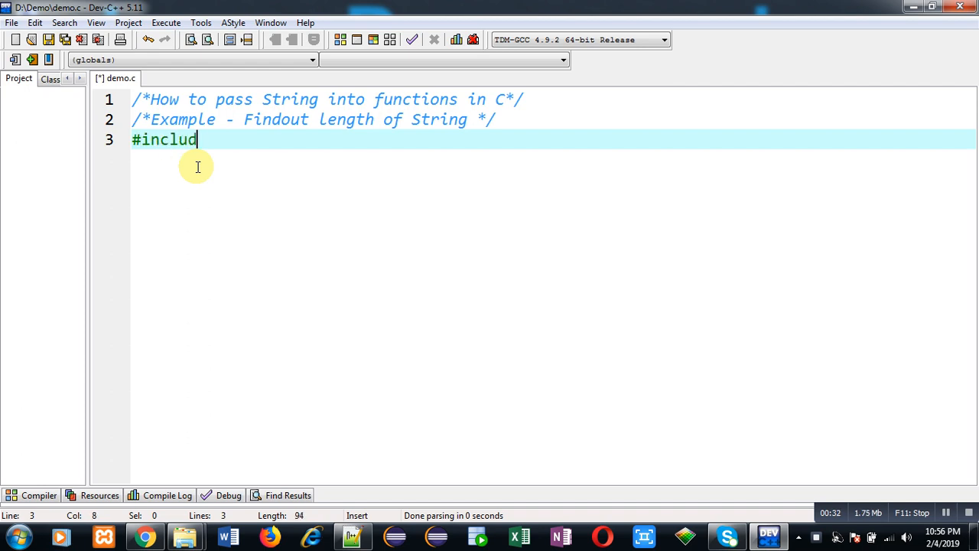
type("e<stdio.h>")
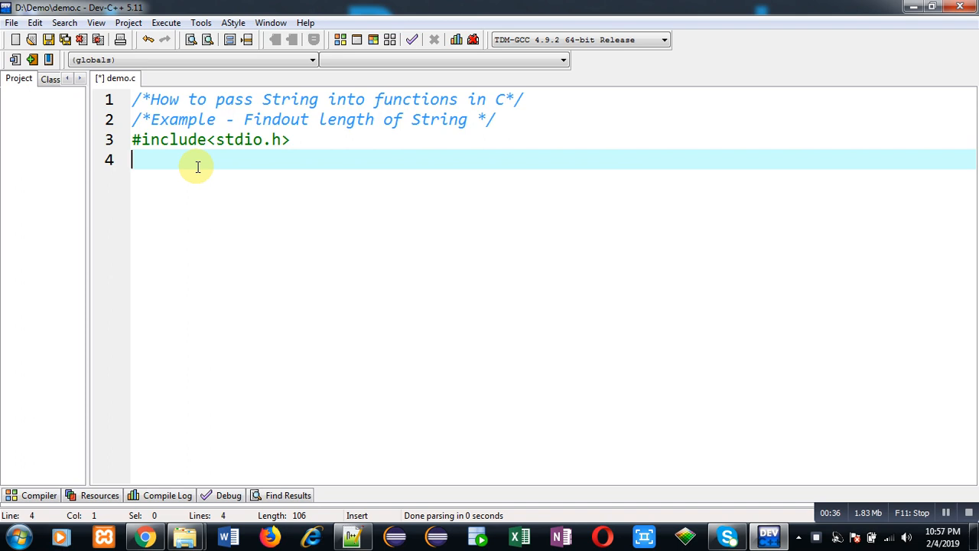
Step: Declare int length(char[]); followed by a /*declaration*/ comment
type("int leng")
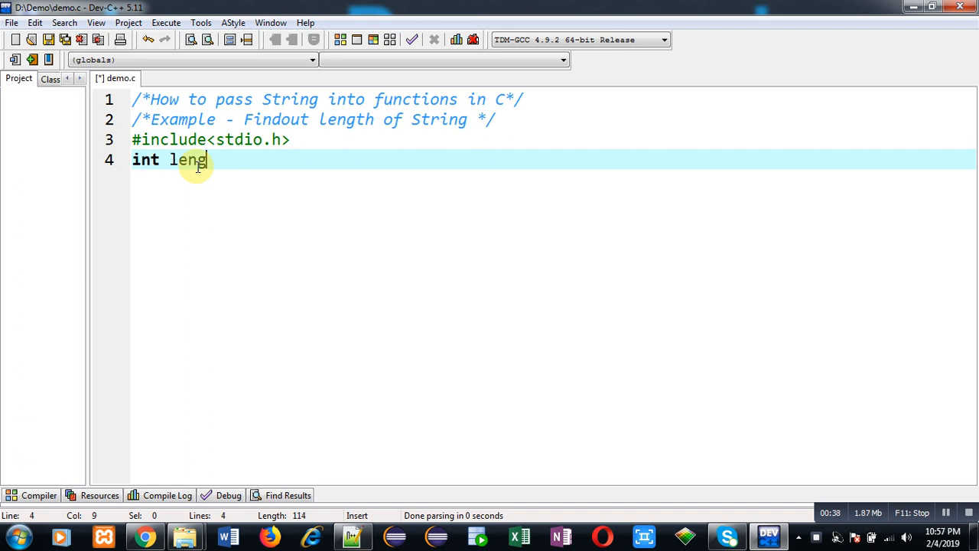
type("th")
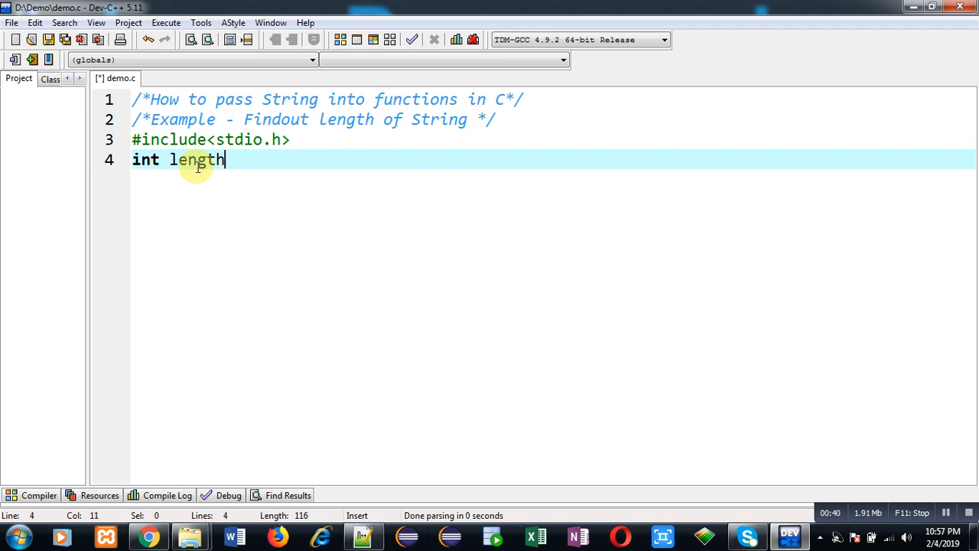
type("(char[])")
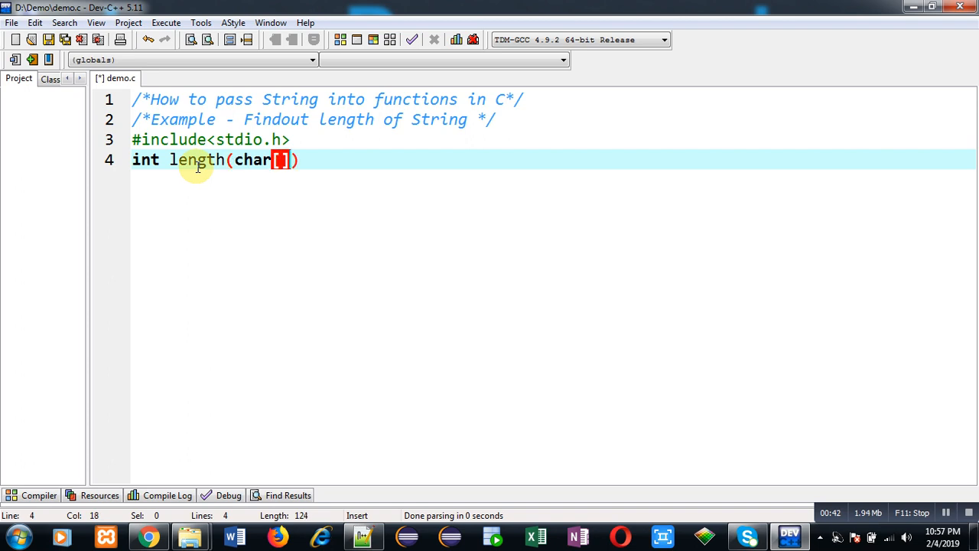
type(";")
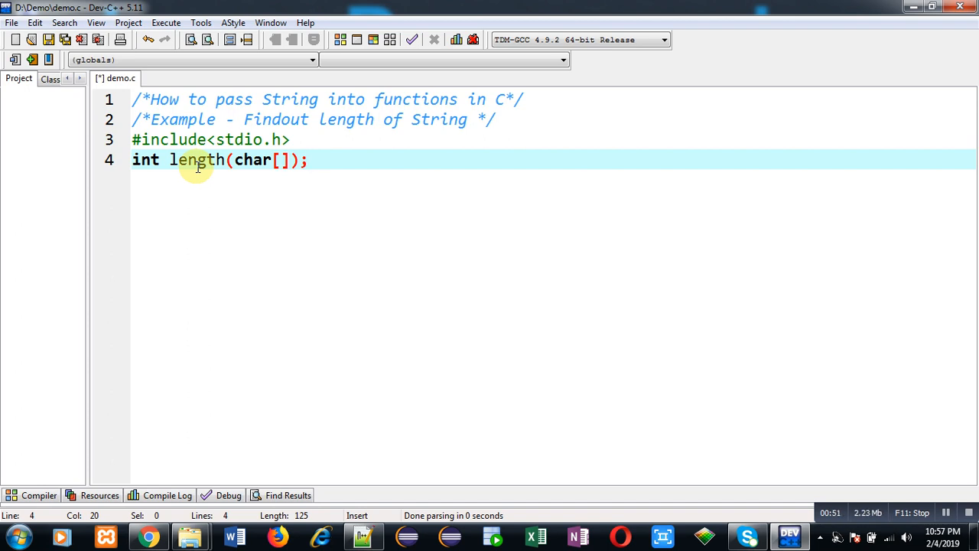
type("/*")
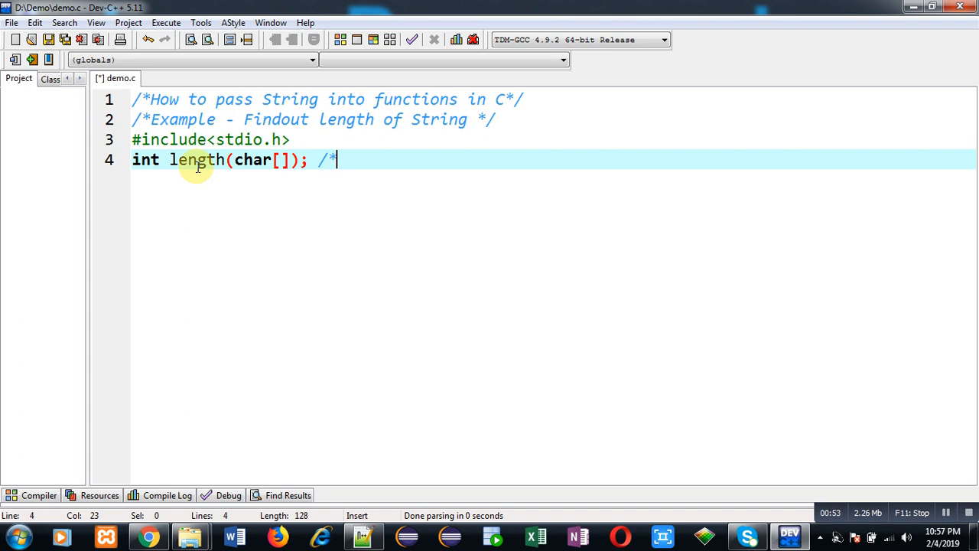
type("declaration")
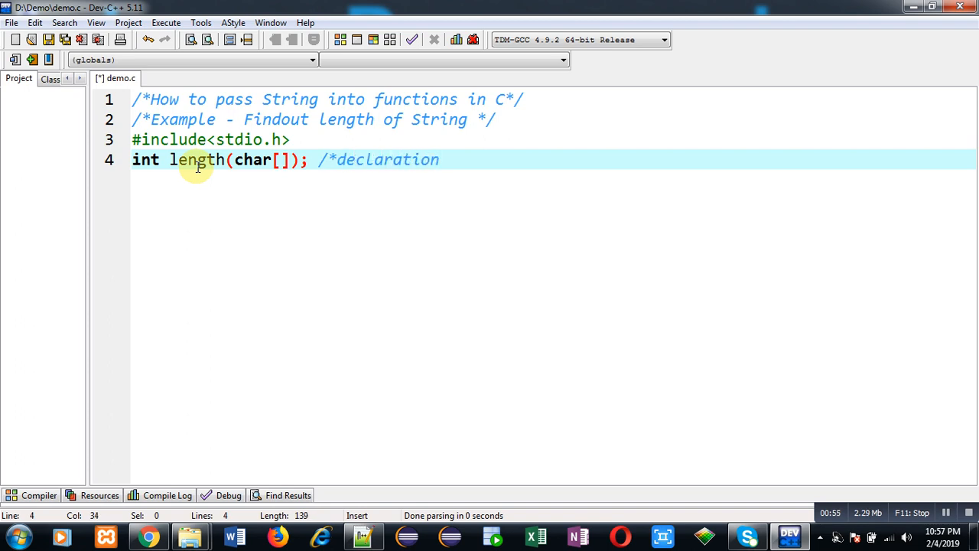
type("*/")
type("void main")
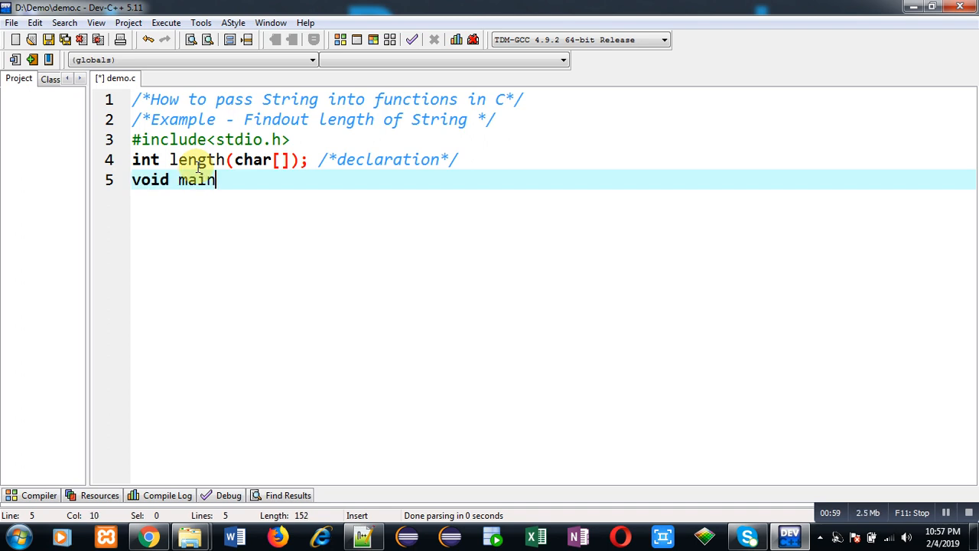
Step: Begin main() and declare char str[10]; and int l; inside it
type("()")
type("{")
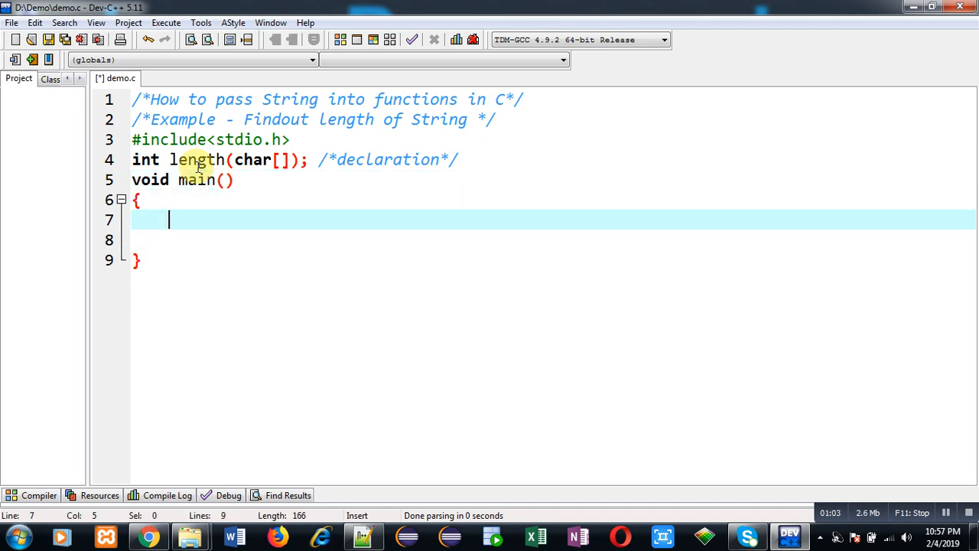
type("char st")
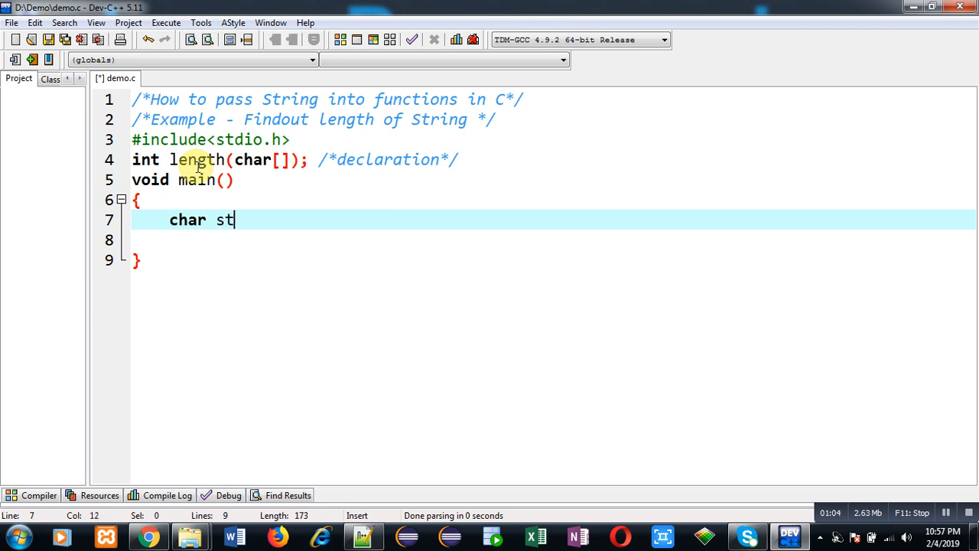
type("r[1]")
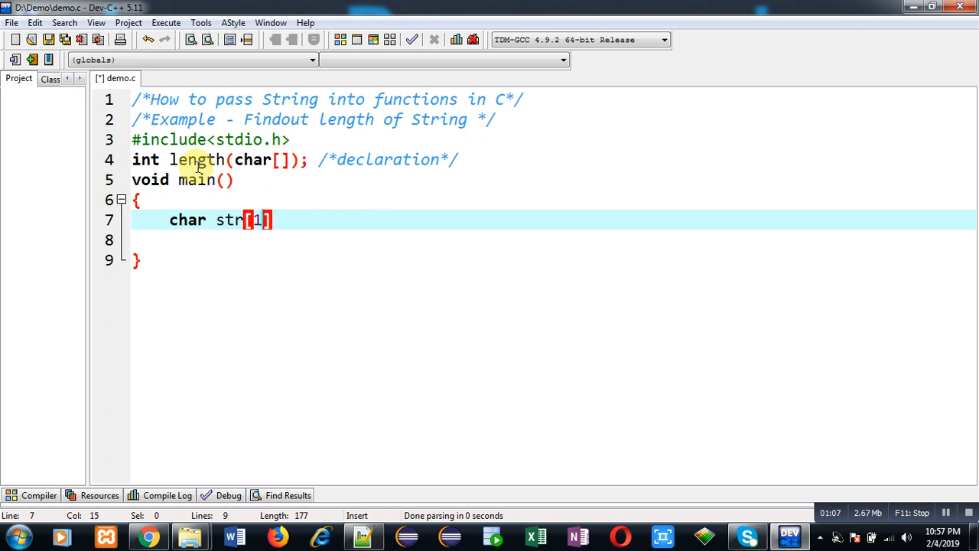
type("0];")
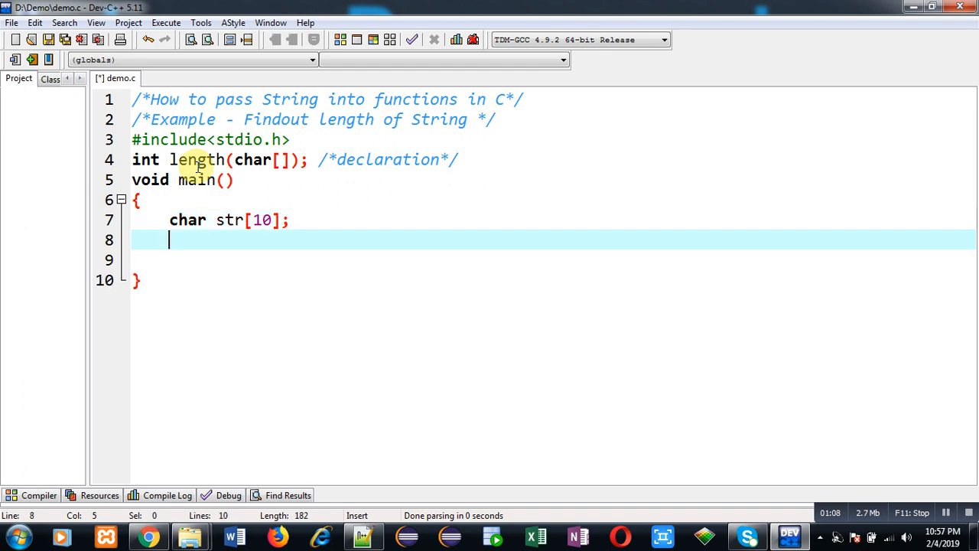
type("int l;")
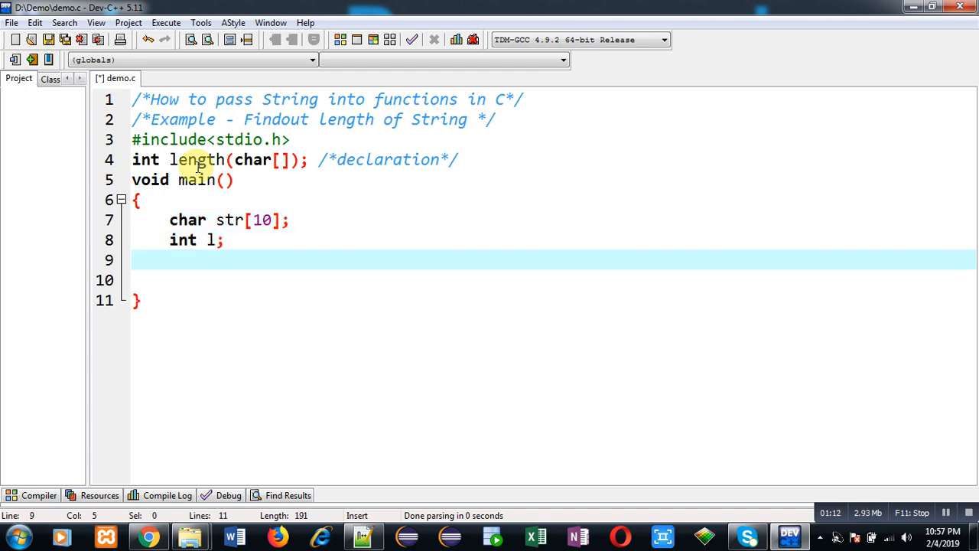
Step: Prompt "\nEnter a string" with printf and read it with gets(str);
type("printf(\"\\nEnter")
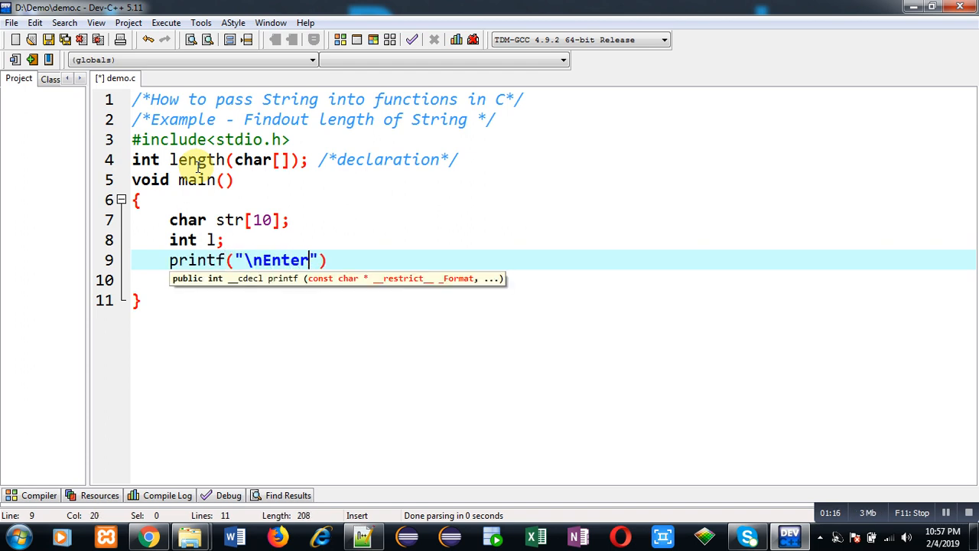
type("a string")
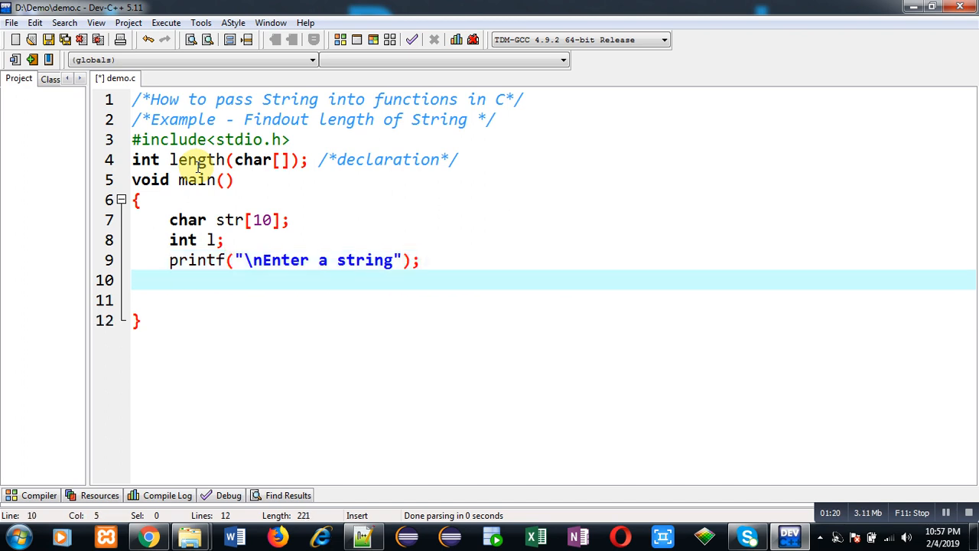
type("gets(st")
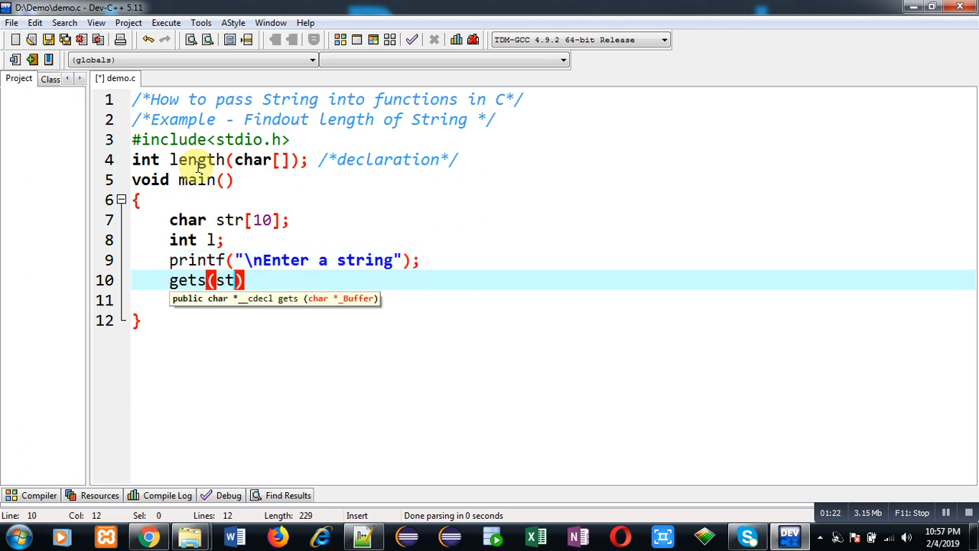
type("r);")
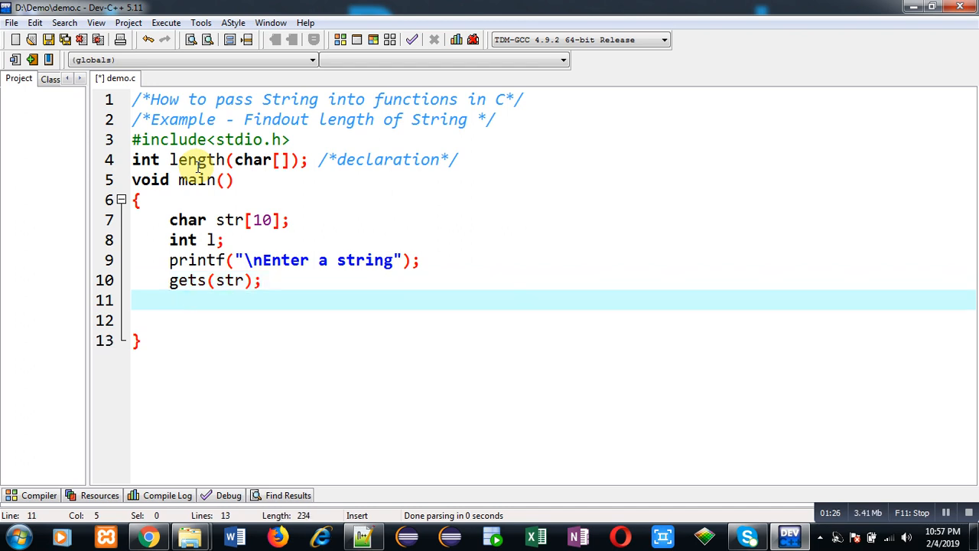
Step: Assign l = length(str); with a /*calling of function*/ comment
type("l = l")
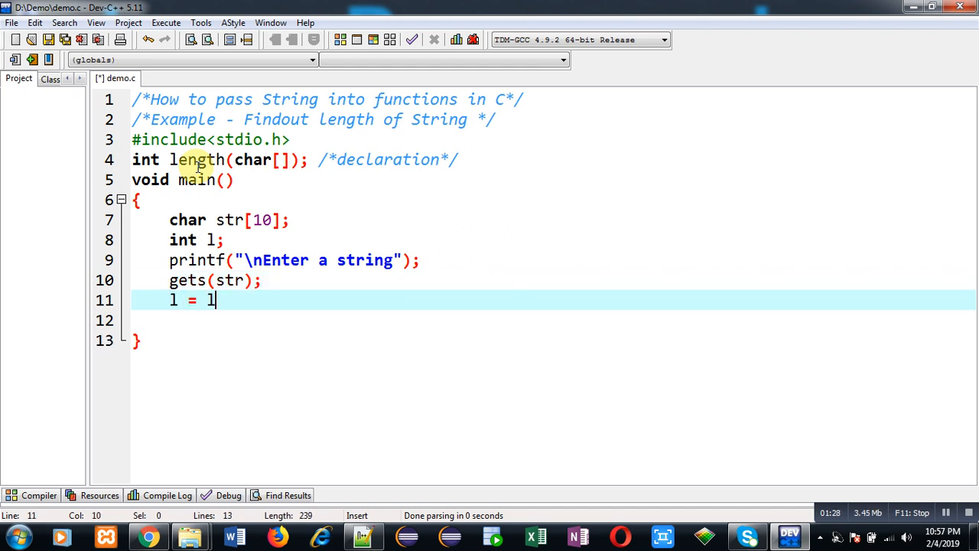
type("ength")
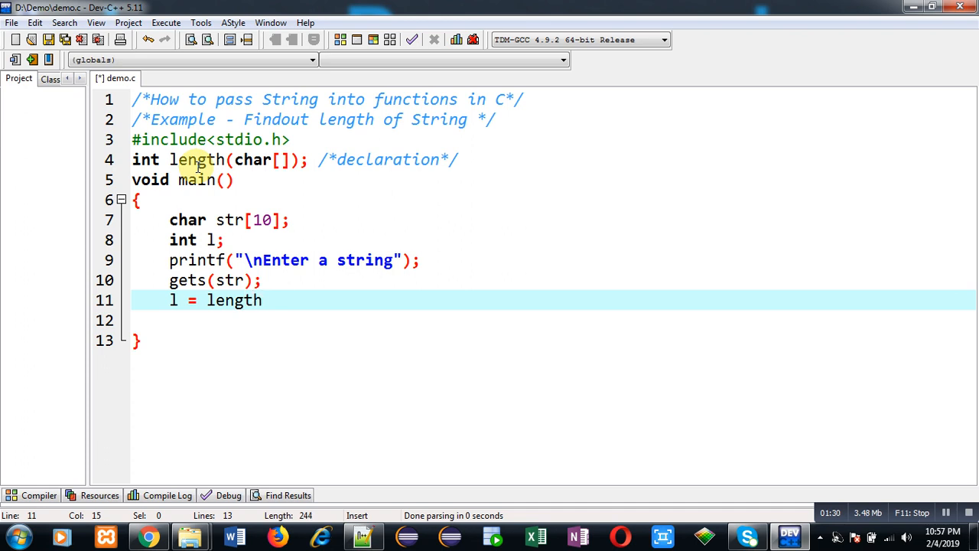
type("(str);")
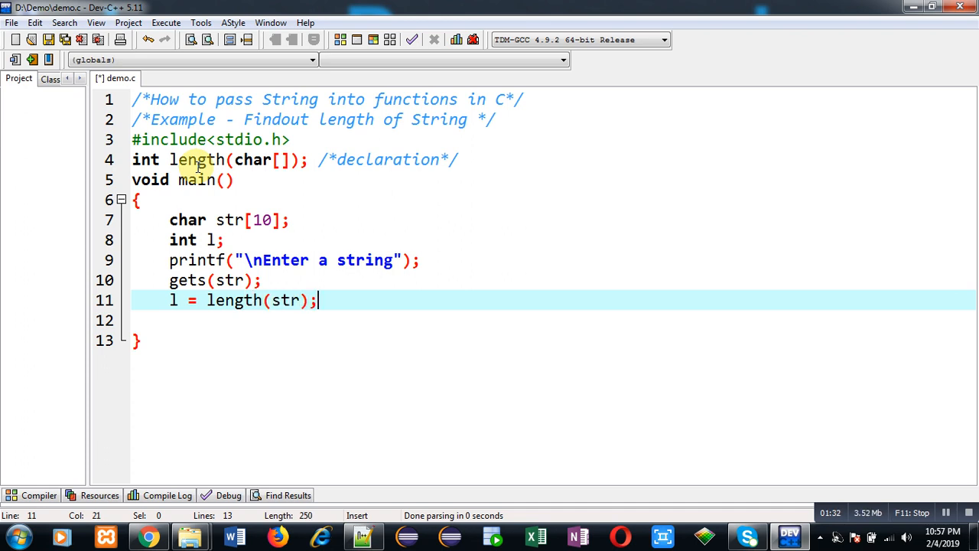
type("/")
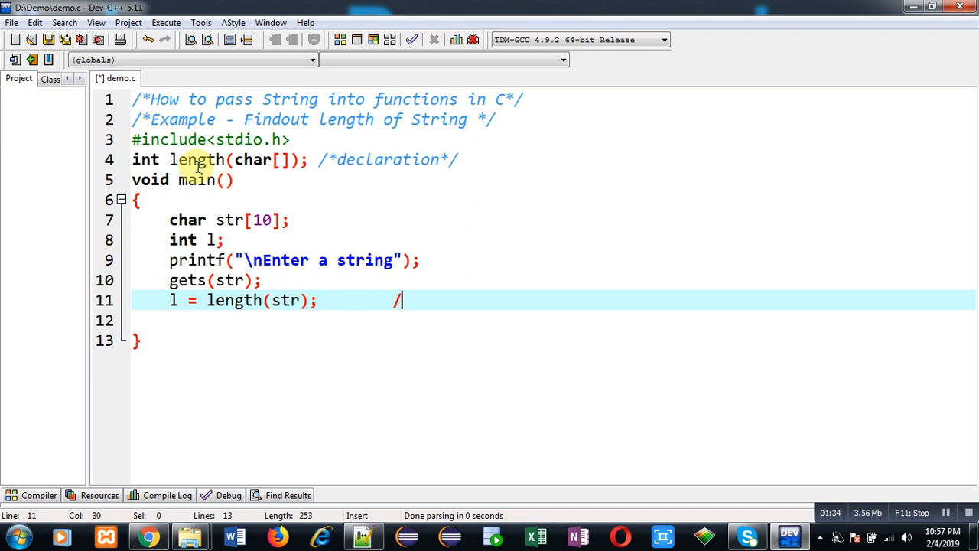
type("*call")
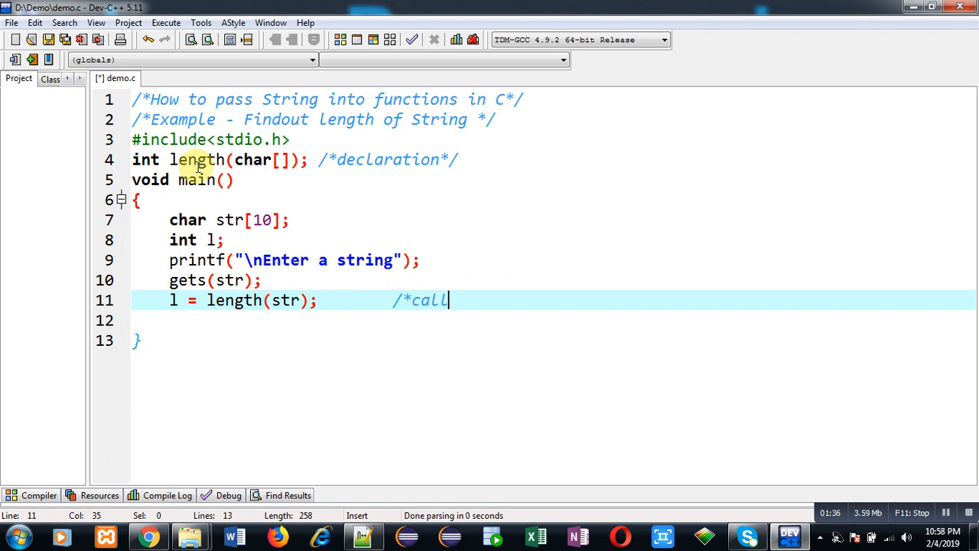
type("ing of function*/")
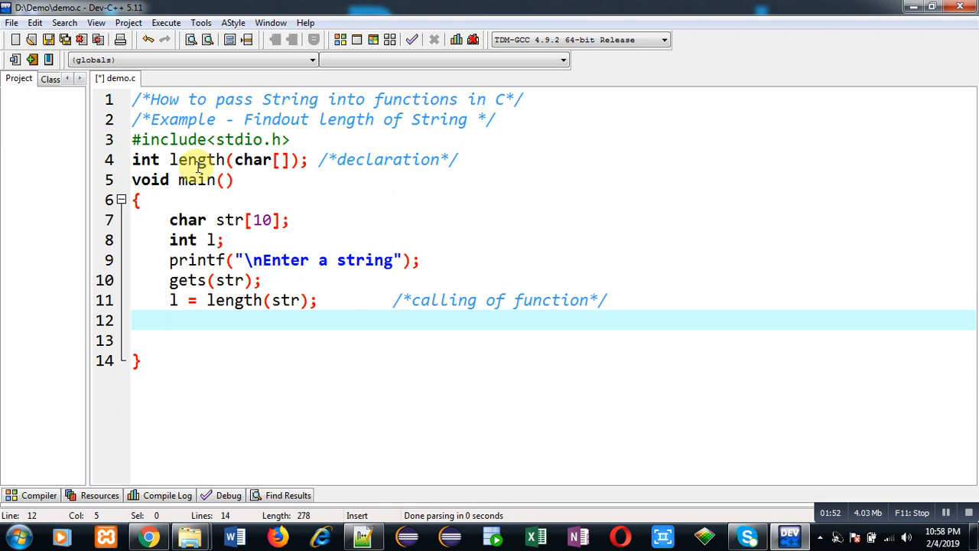
Step: Print the result with printf("\nLength = %d",l)
type("printf()")
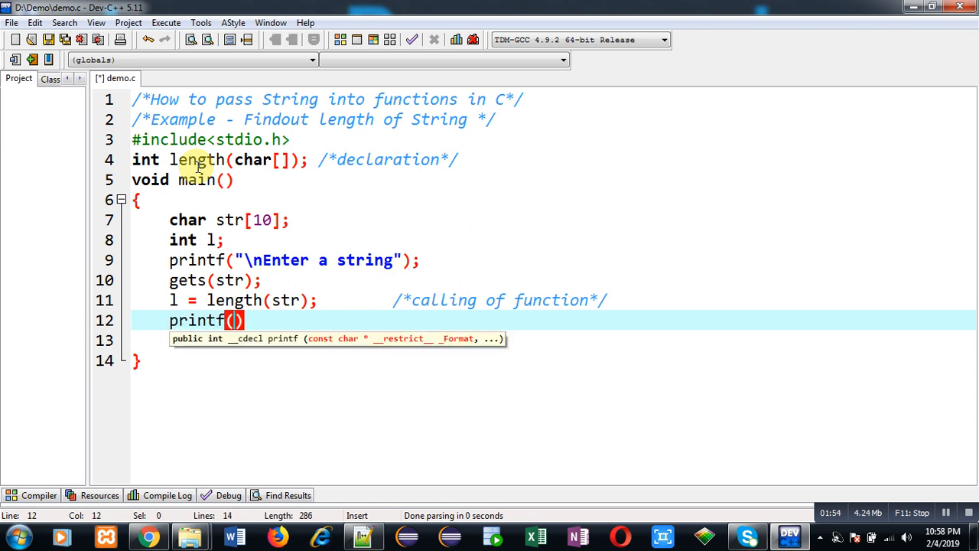
type("\"\\n")
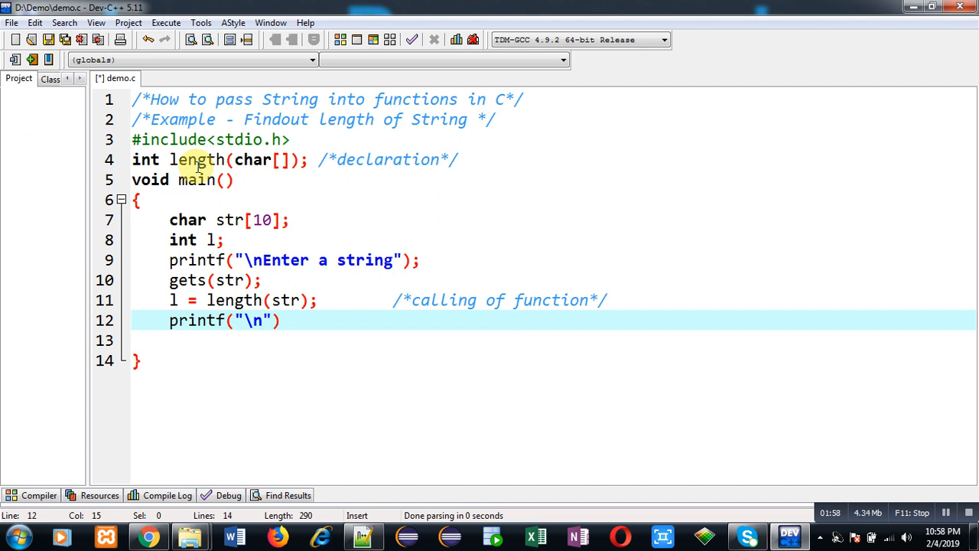
type("Length")
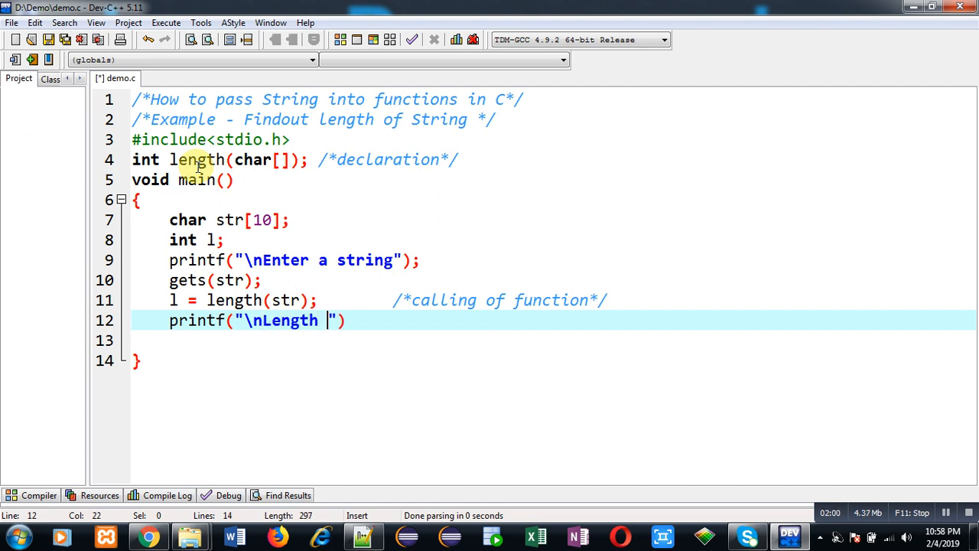
type("= %d")
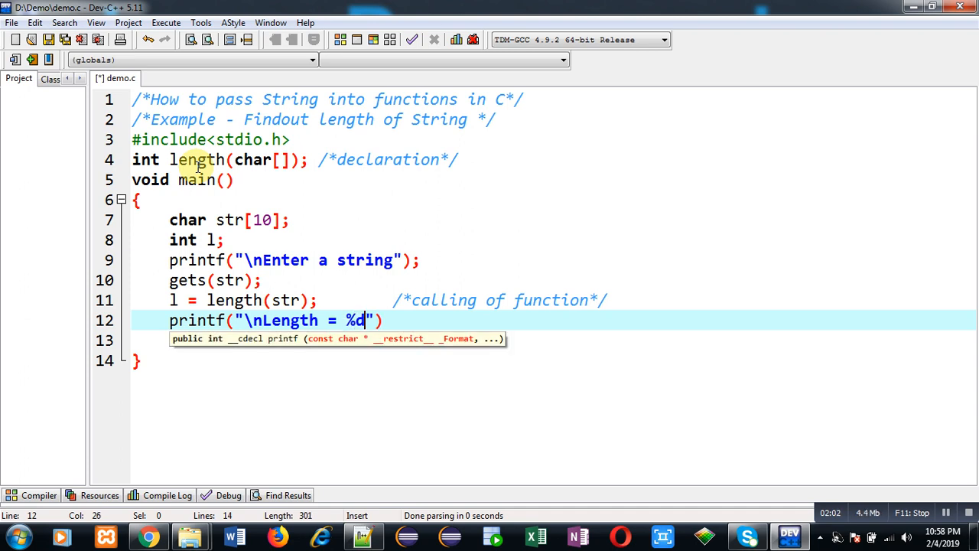
type(",l")
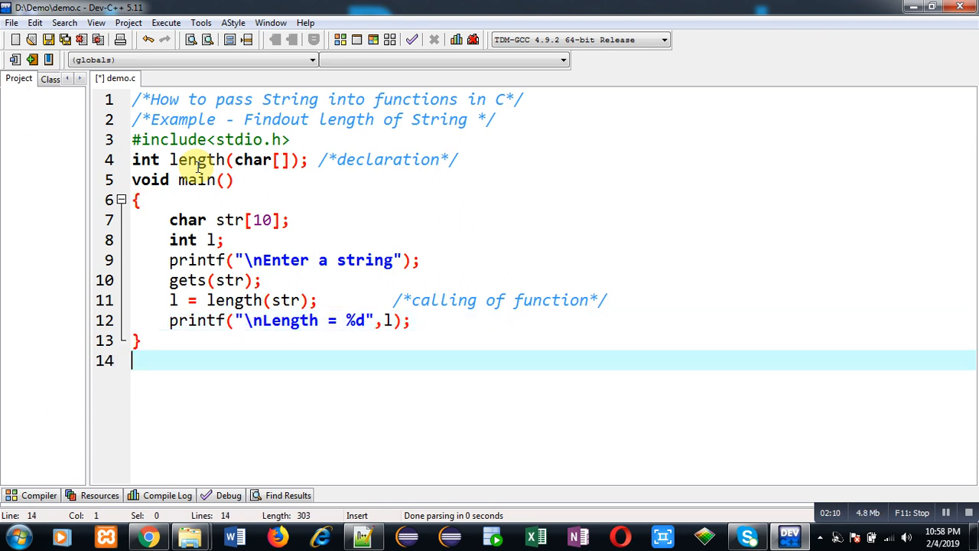
Step: Write the header int length(char str[]) below main with a /*definition of function*/ comment
type("int")
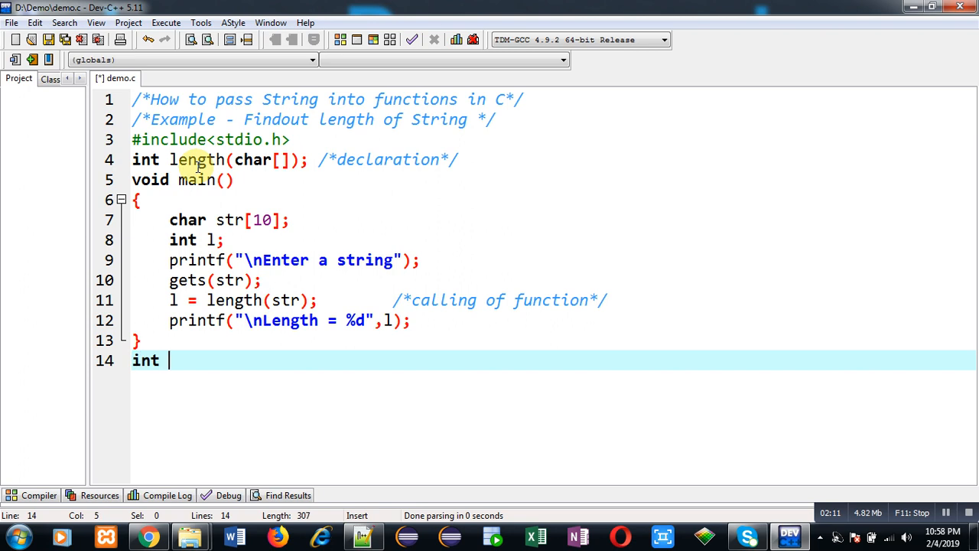
type("length")
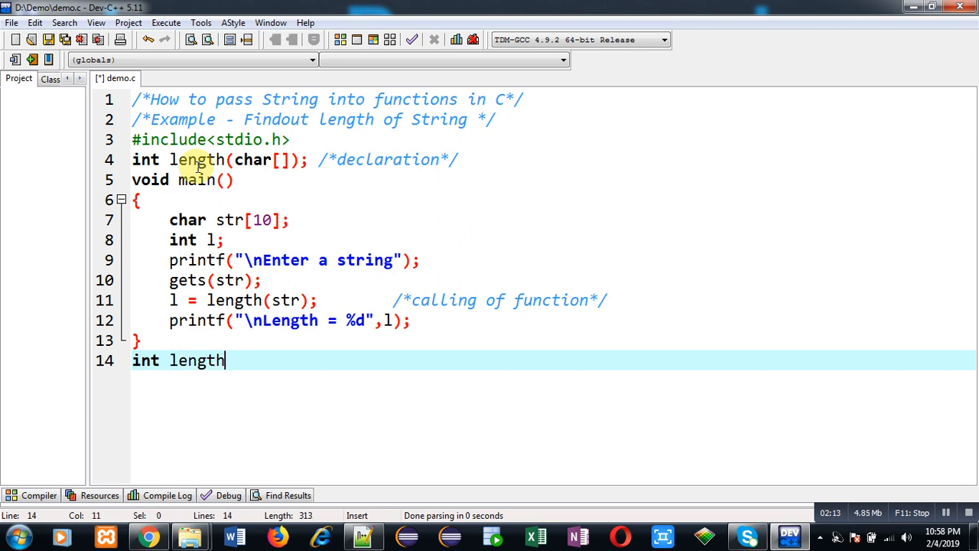
type("(char s)")
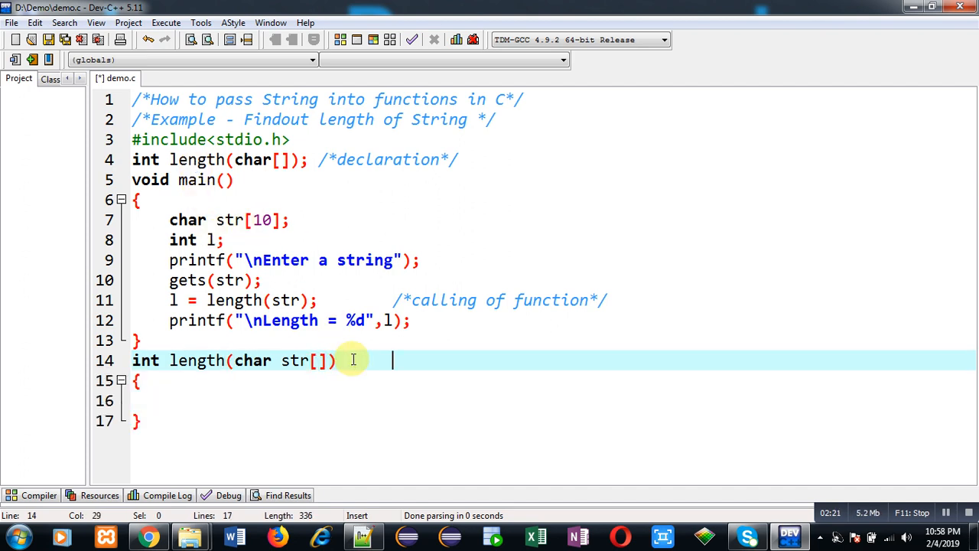
type("/*def")
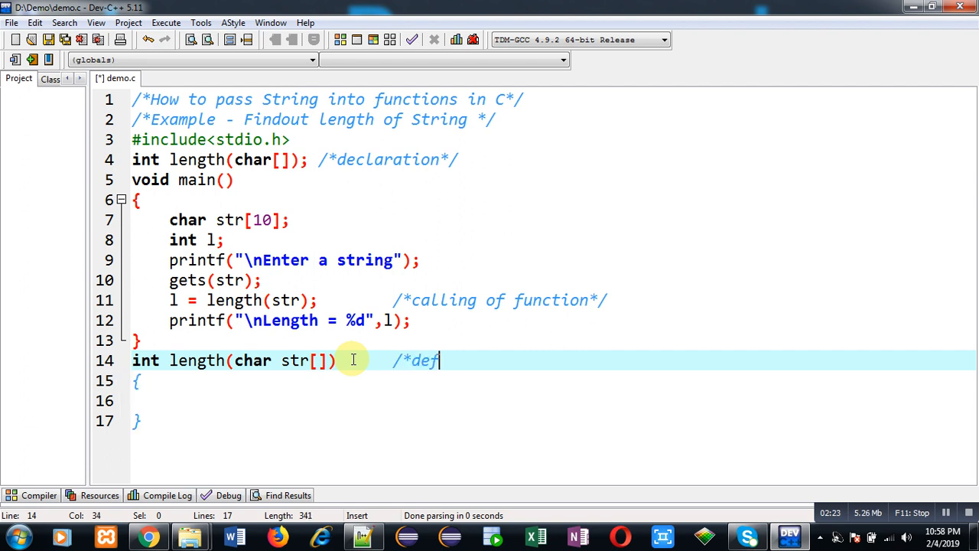
type("inition of")
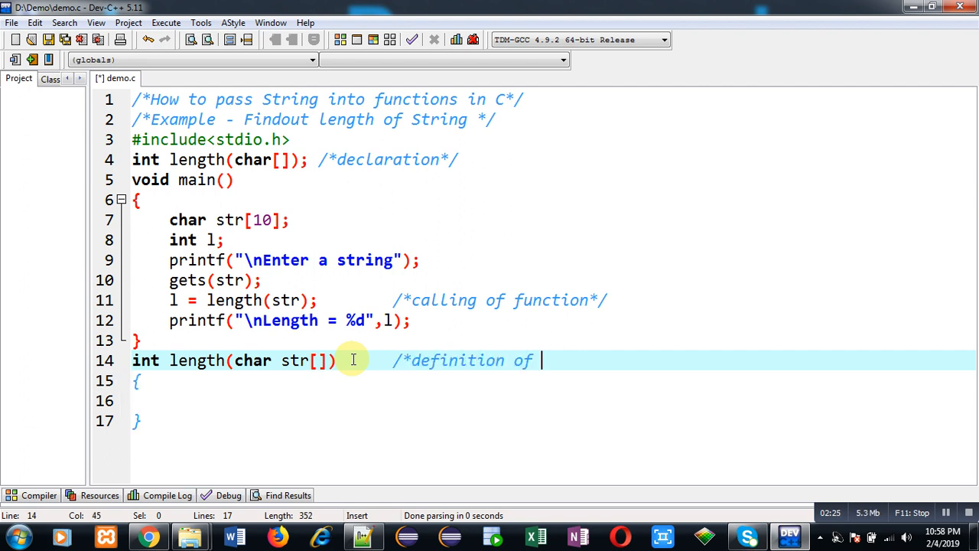
type("function*/")
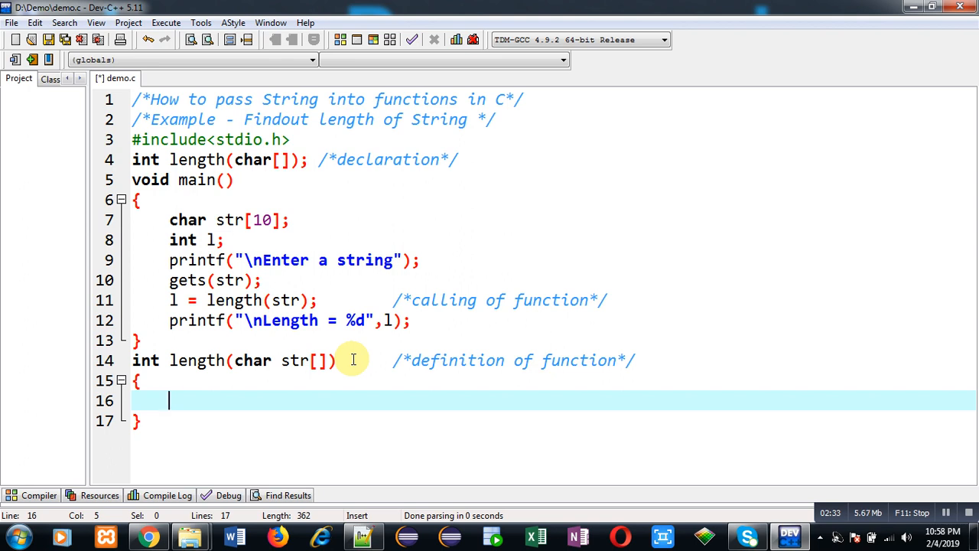
Step: Declare int l=0,i; inside the length function
type("int l=")
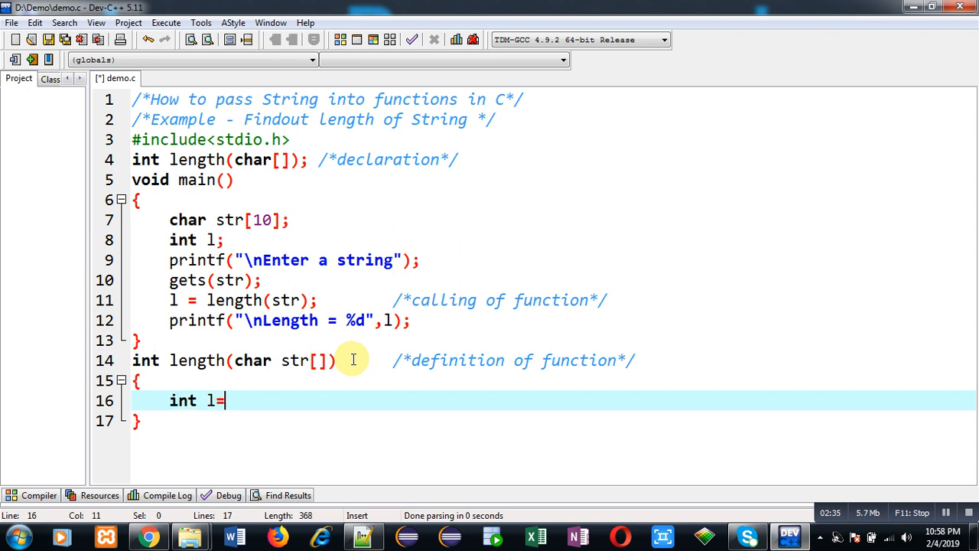
type("0;")
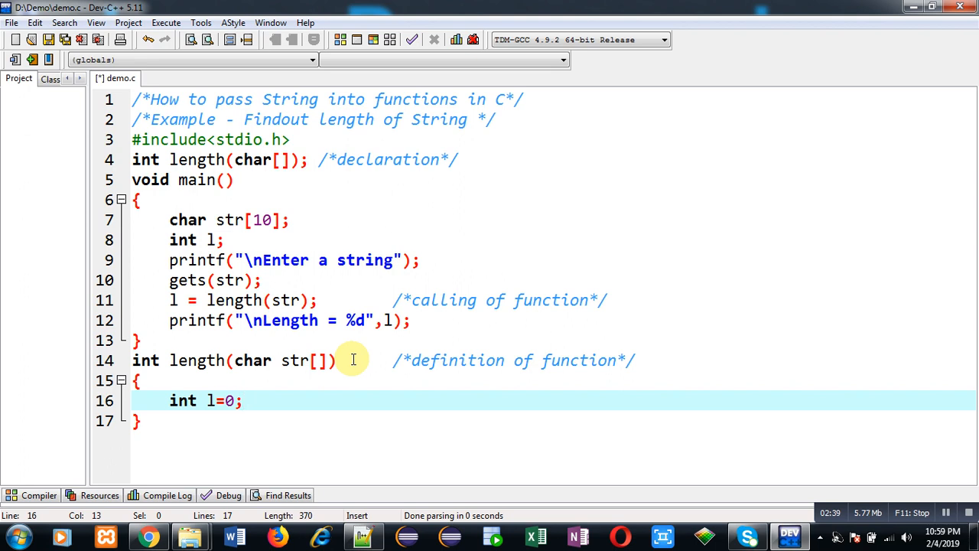
type(",i")
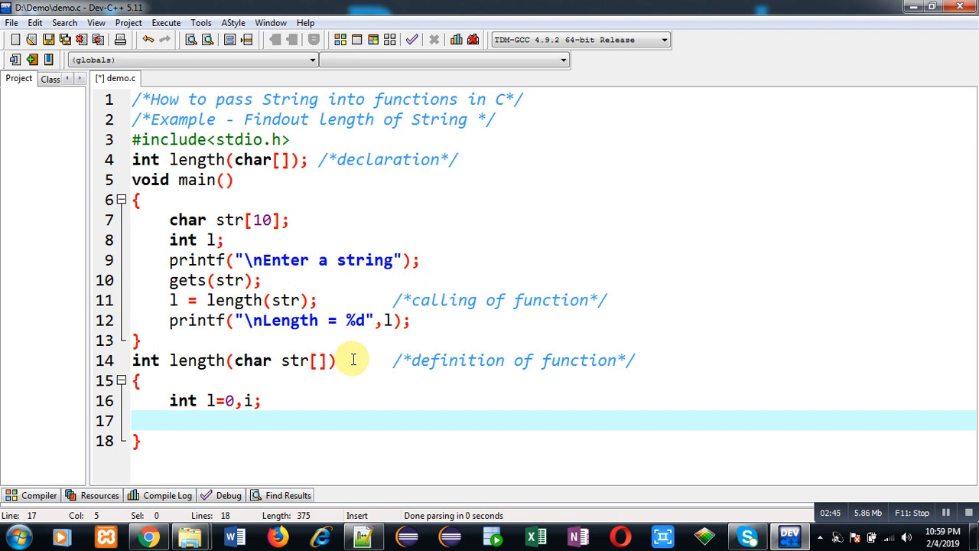
Step: Write for(i=0;str[i]!='\0';i++) with l++; in its body
type("for(")
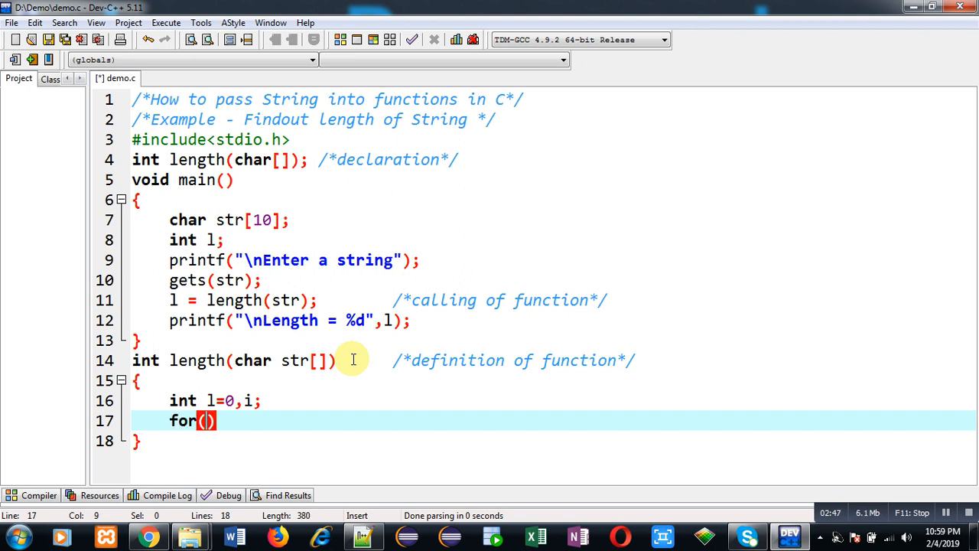
type("i=0;")
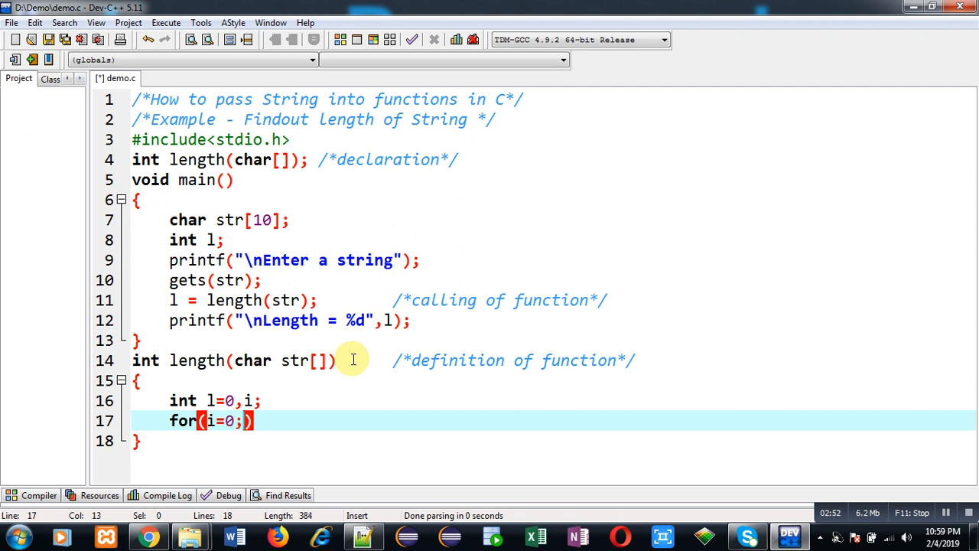
type("str")
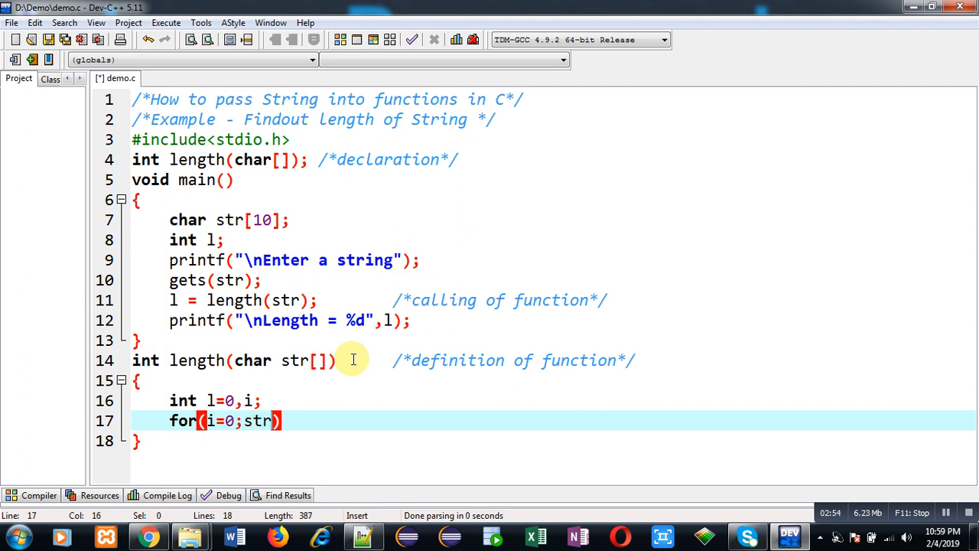
type("[i]!='")
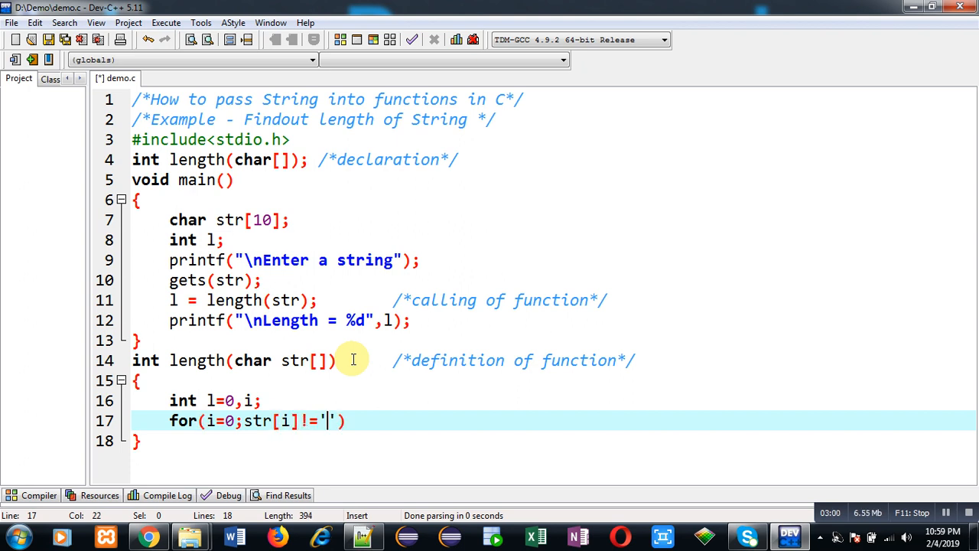
type("\\0")
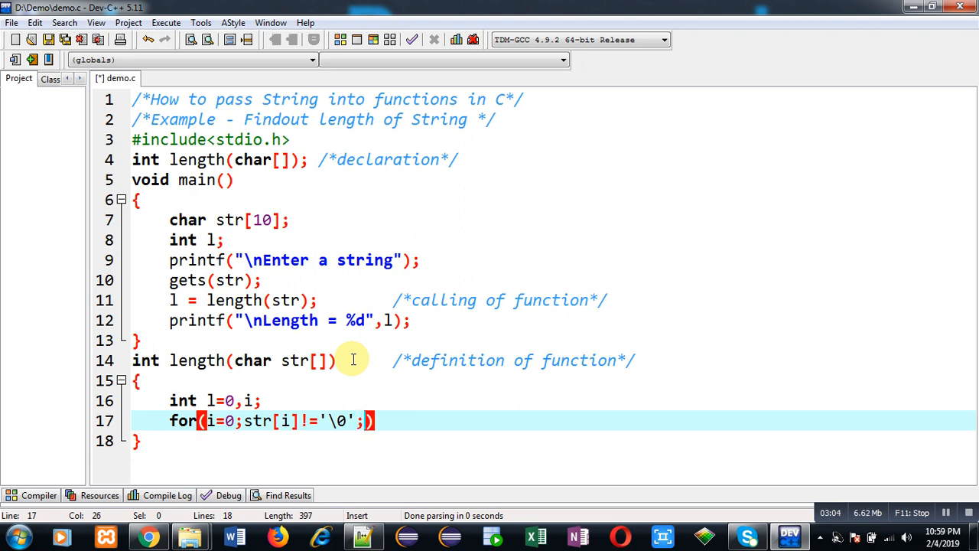
type("i++")
type("{")
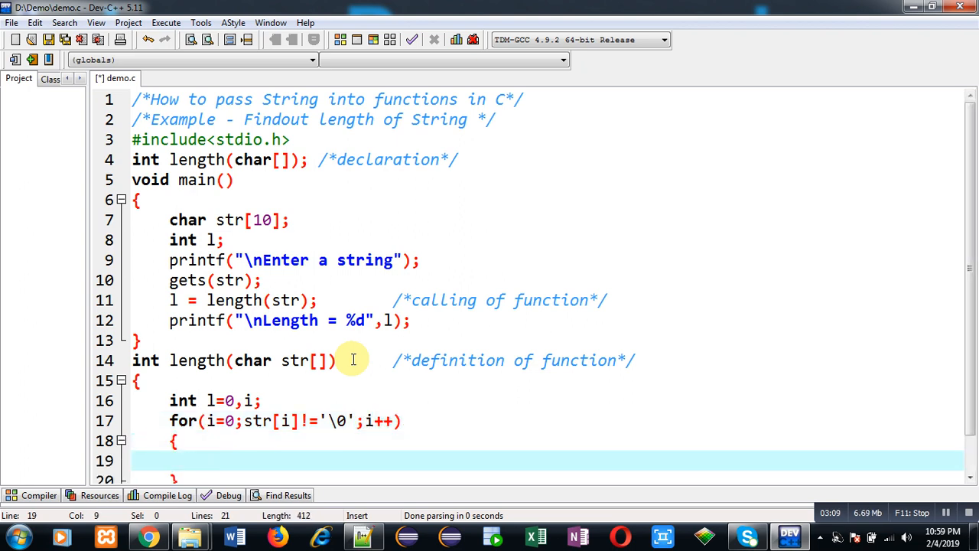
type("l++;")
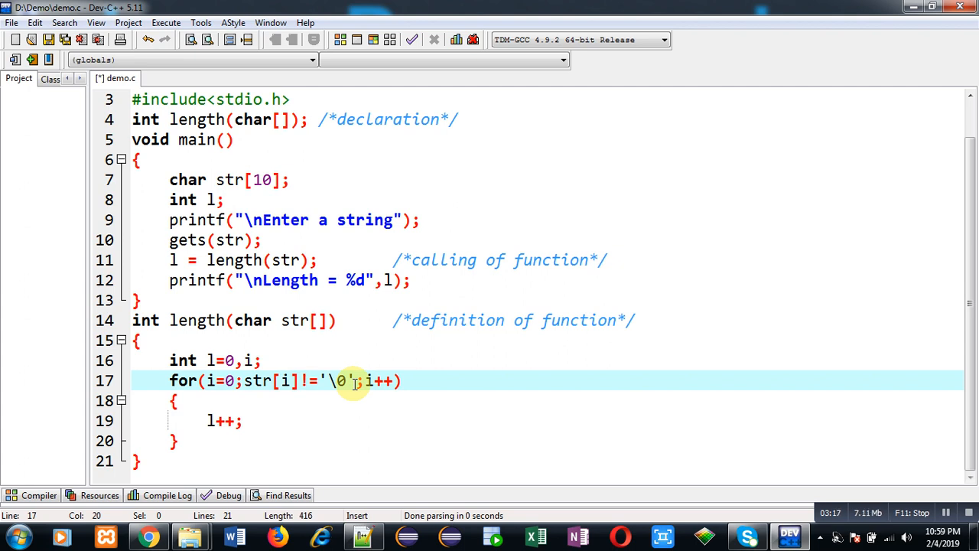
mouse_move(263, 390)
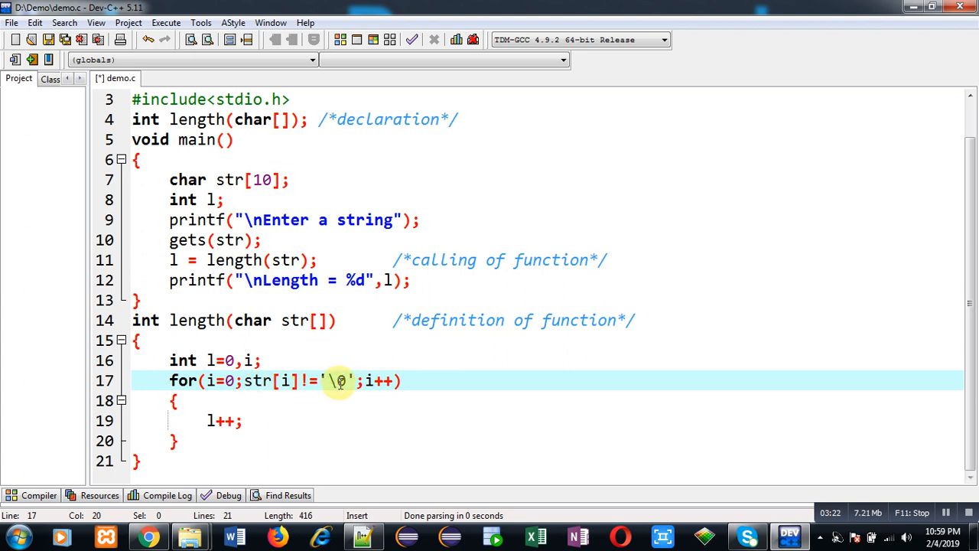
mouse_move(284, 407)
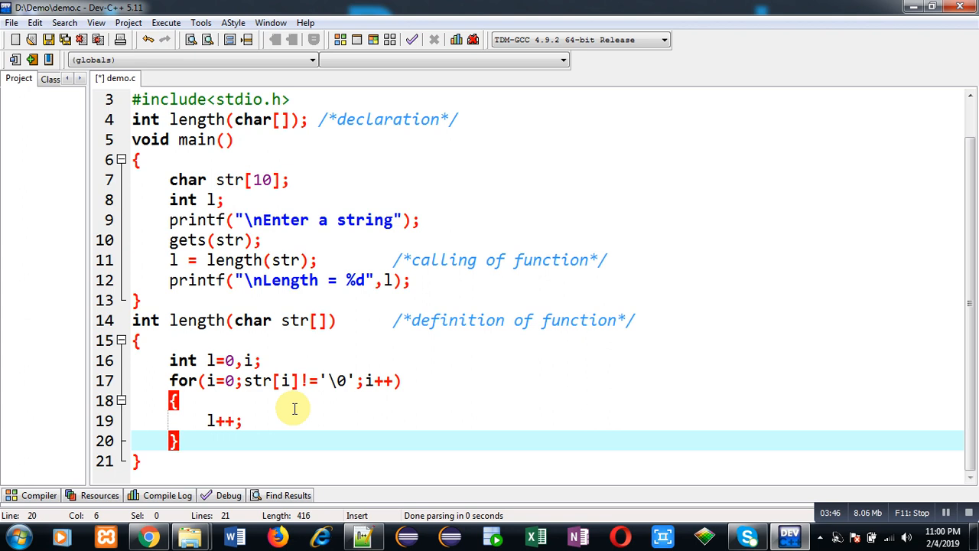
Step: End the length function with return l; after the loop
key("enter")
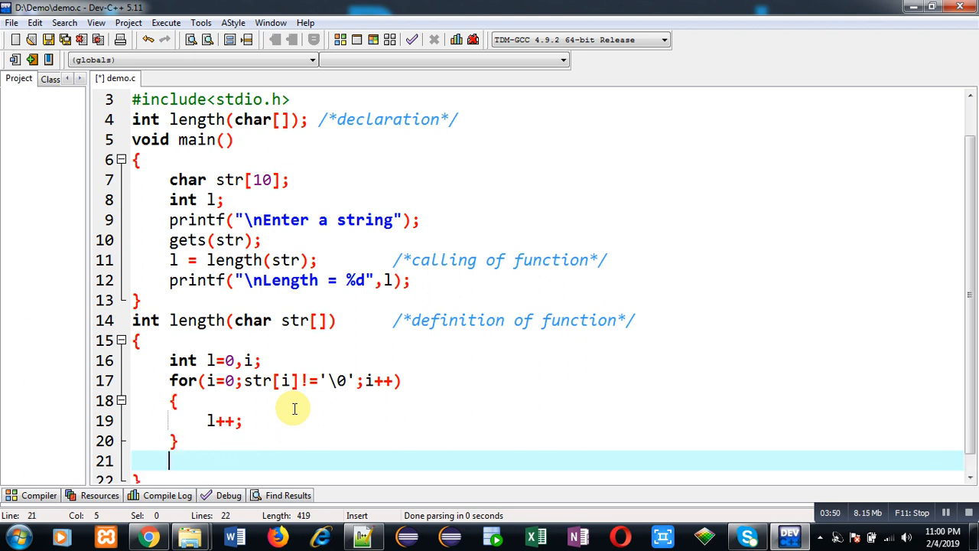
type("return")
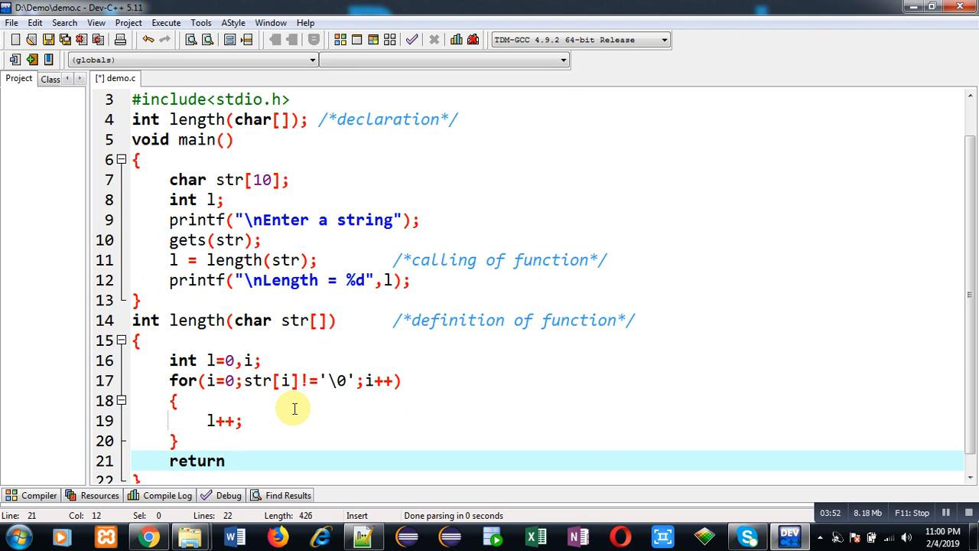
type("l;")
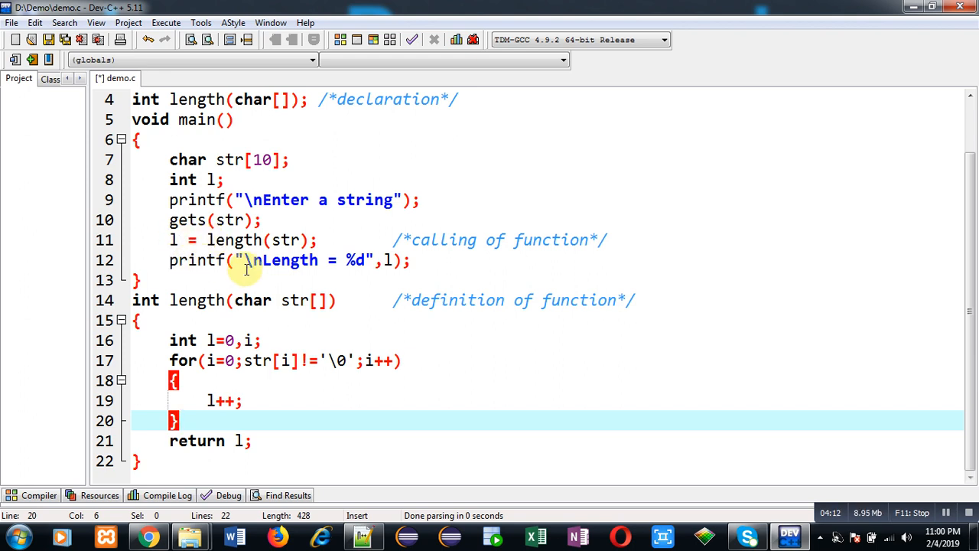
mouse_move(306, 267)
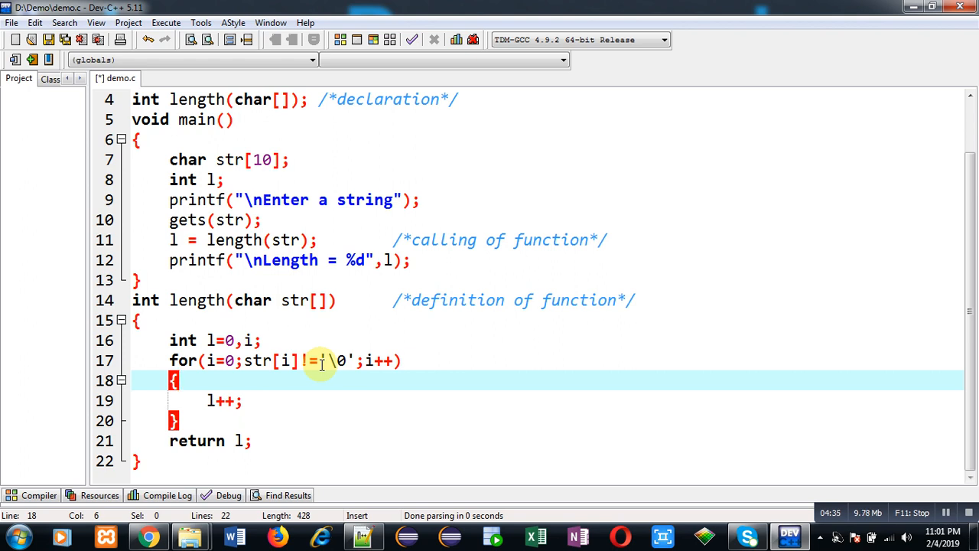
Step: Compile and run demo.c, enter "Sanjay" in the console, then hide the compile log
left_click(253, 361)
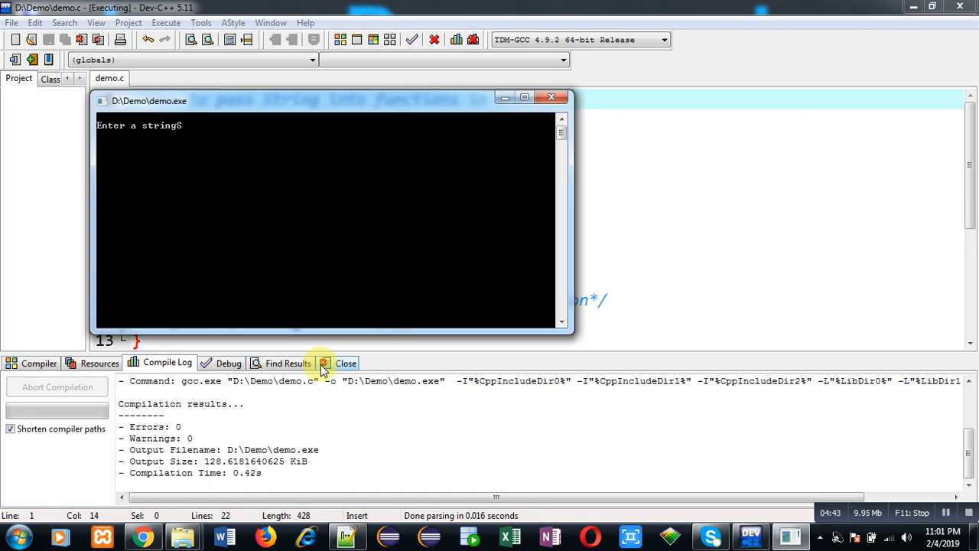
type("Sanjay")
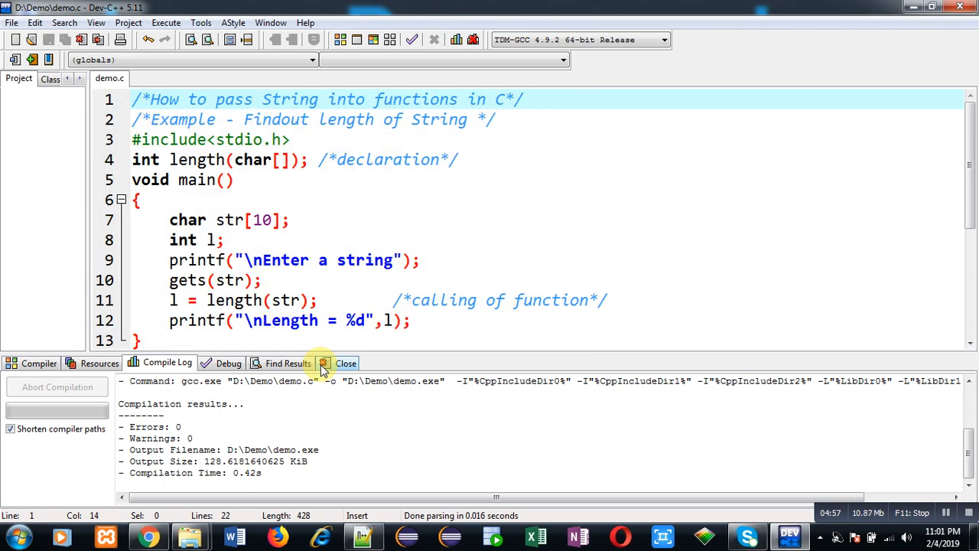
left_click(346, 363)
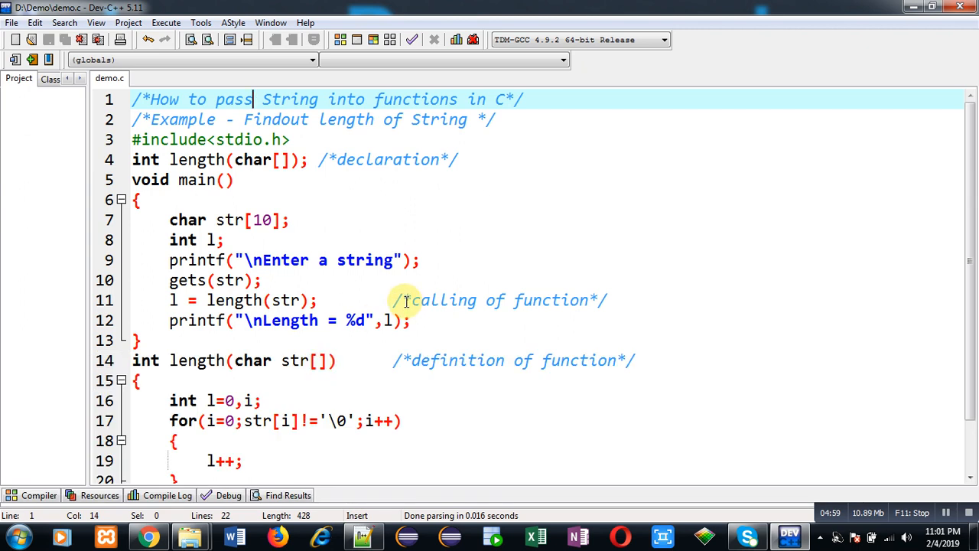